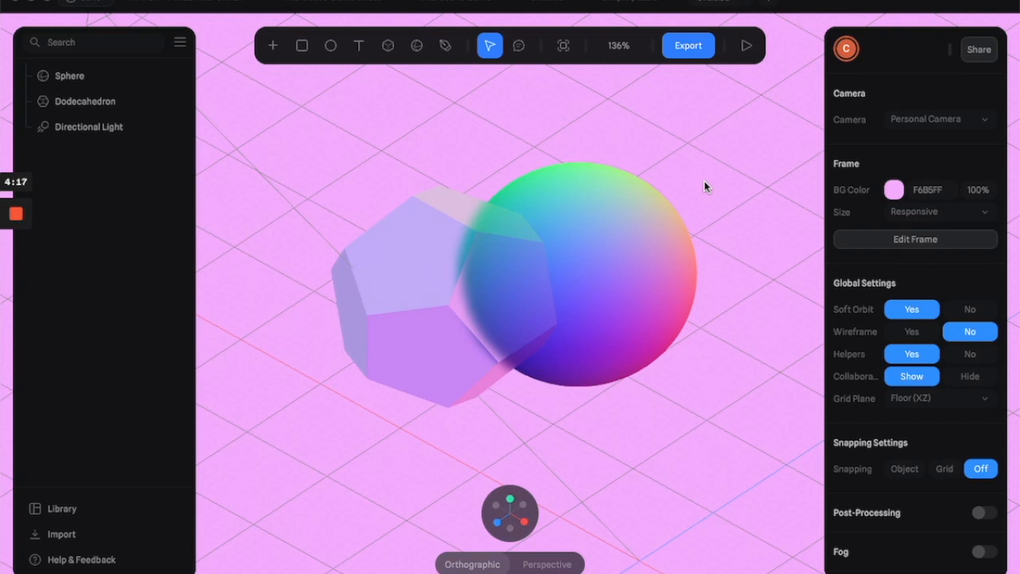
mouse_move(806, 115)
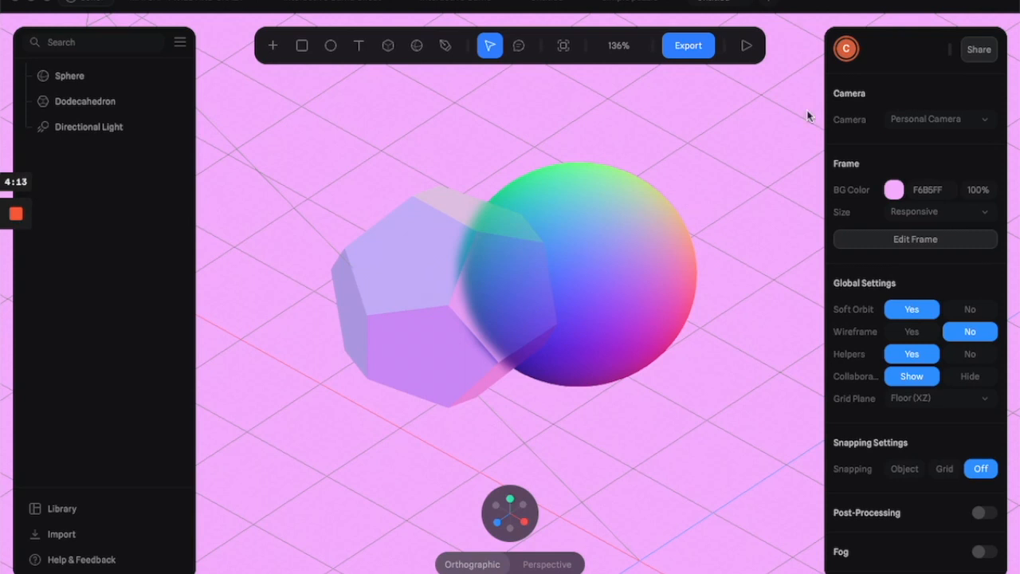
mouse_move(747, 48)
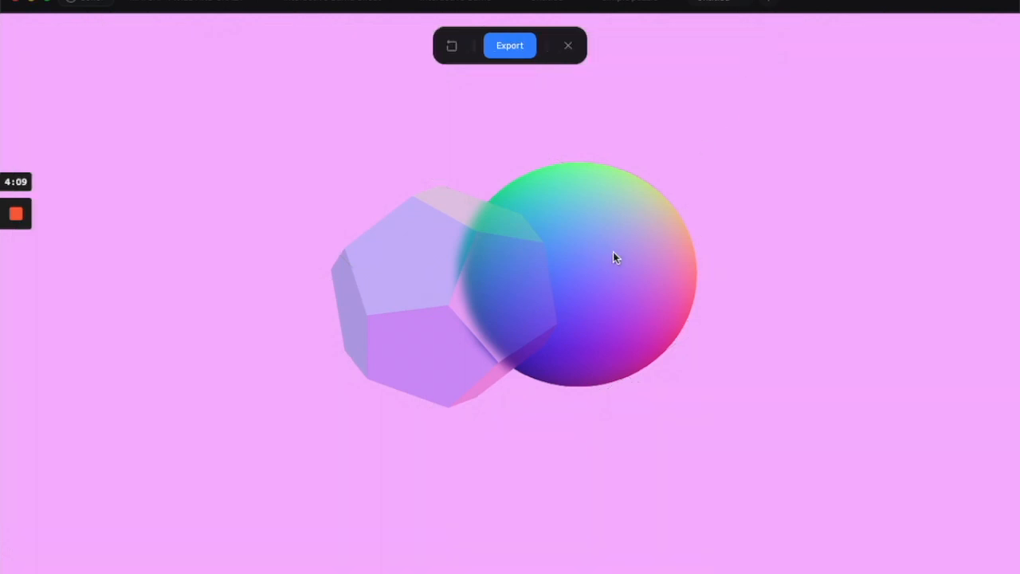
mouse_move(421, 265)
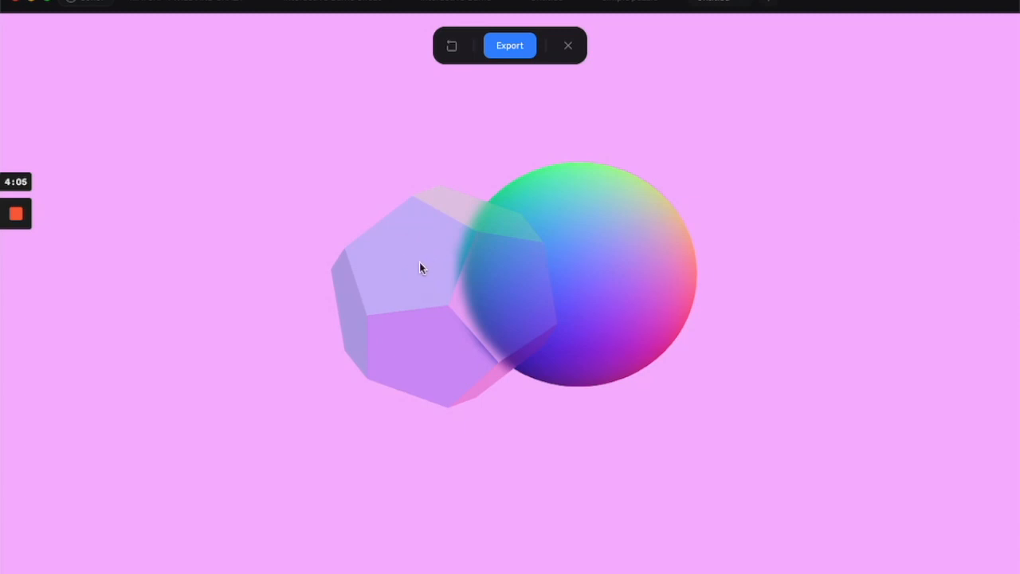
mouse_move(551, 290)
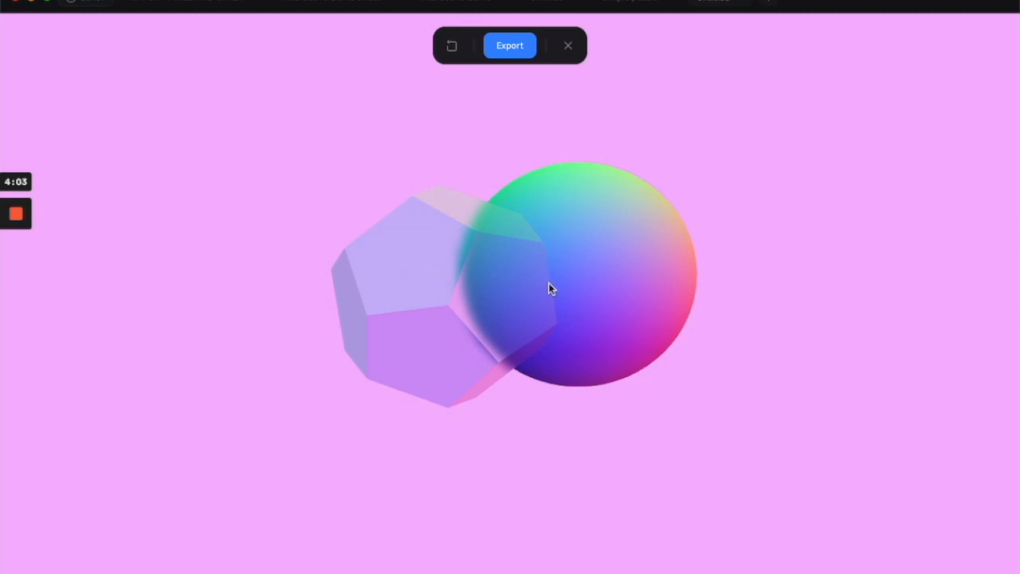
mouse_move(590, 259)
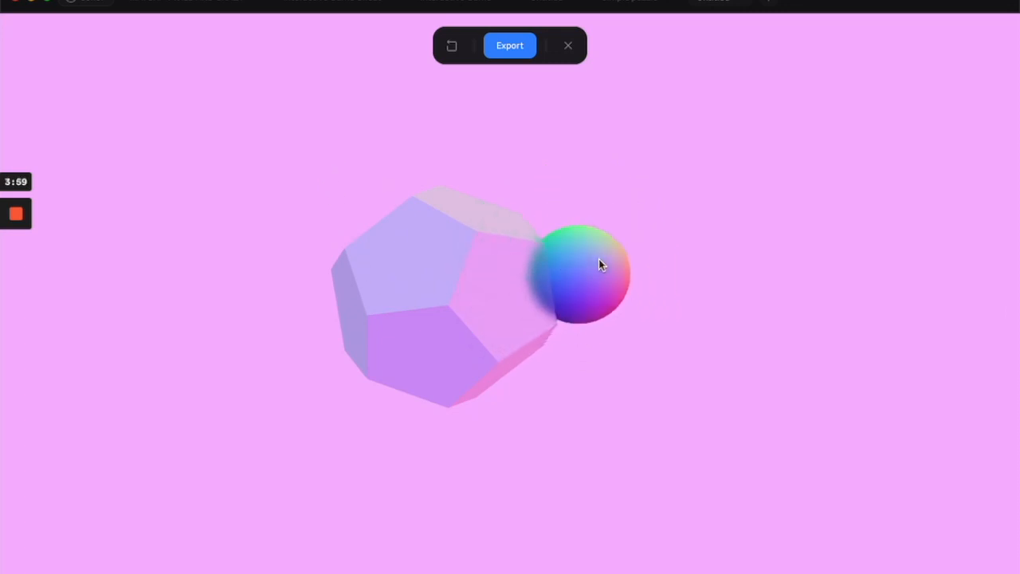
mouse_move(418, 274)
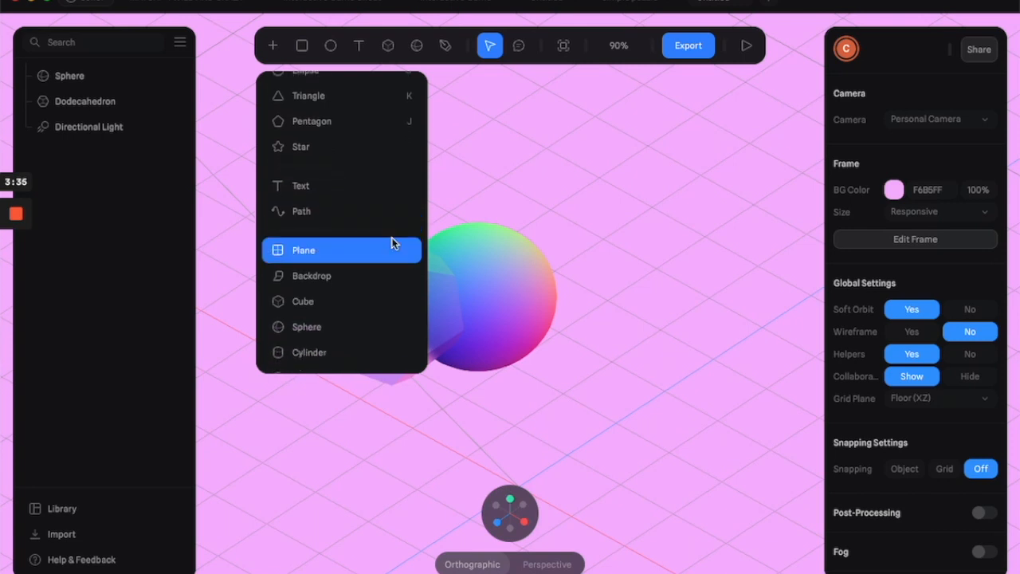
Step: Add a Helix object and place it to the right of the sphere
scroll(down, 3)
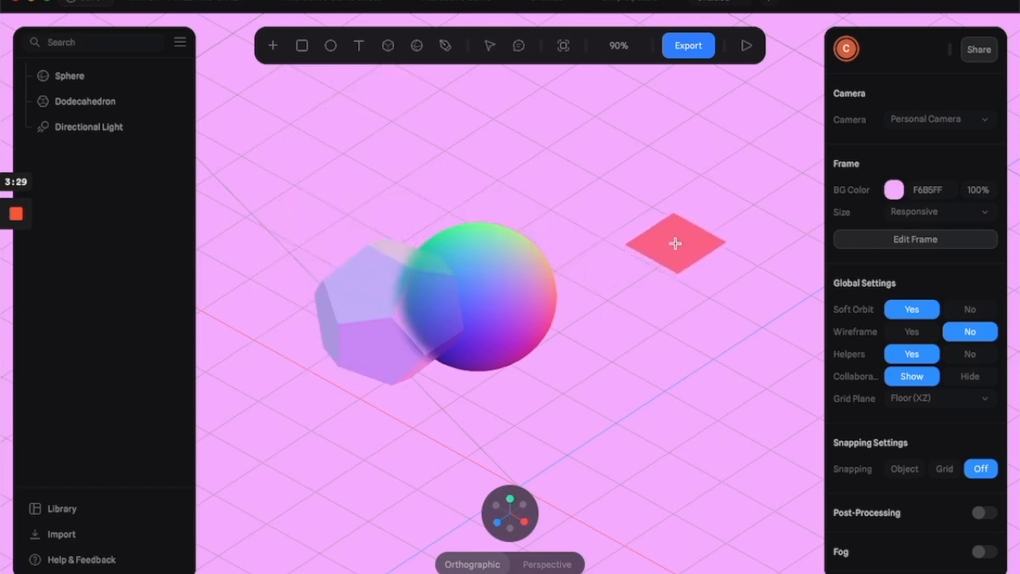
drag(676, 243, 606, 236)
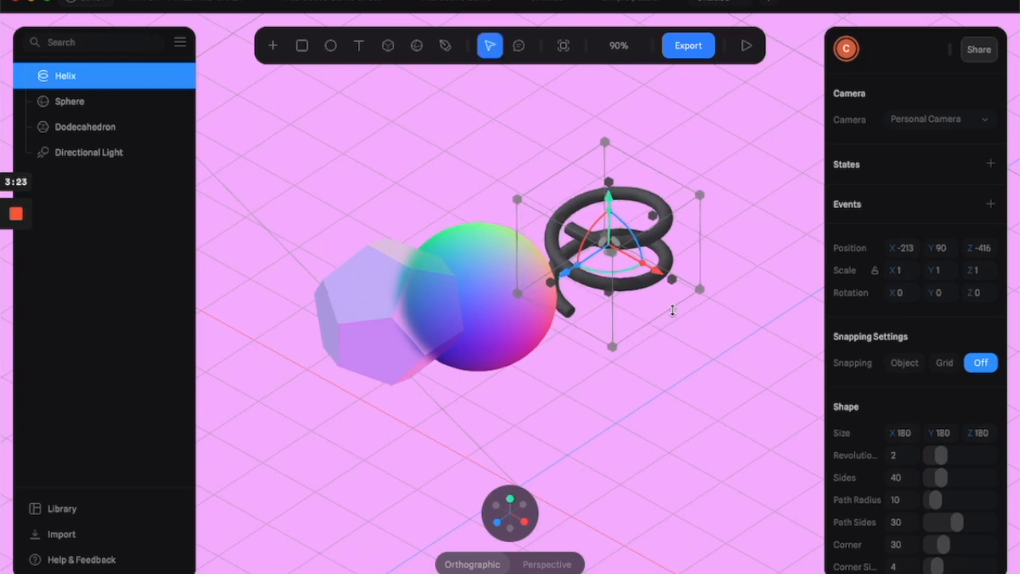
Step: Raise the helix's Revolutions and Sides and increase Path Radius to 12.8 for a thicker tube
drag(609, 242, 619, 254)
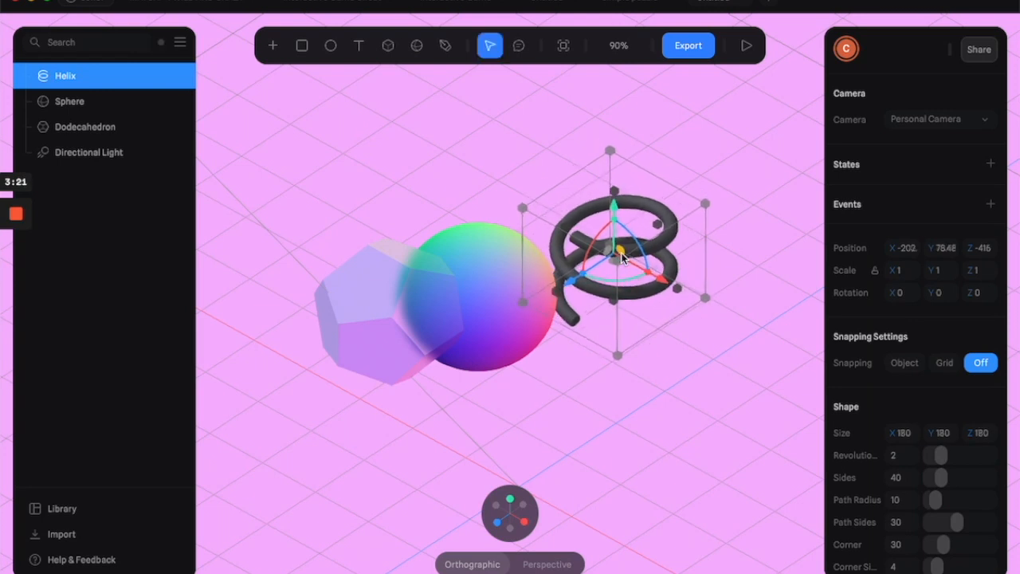
drag(621, 255, 630, 295)
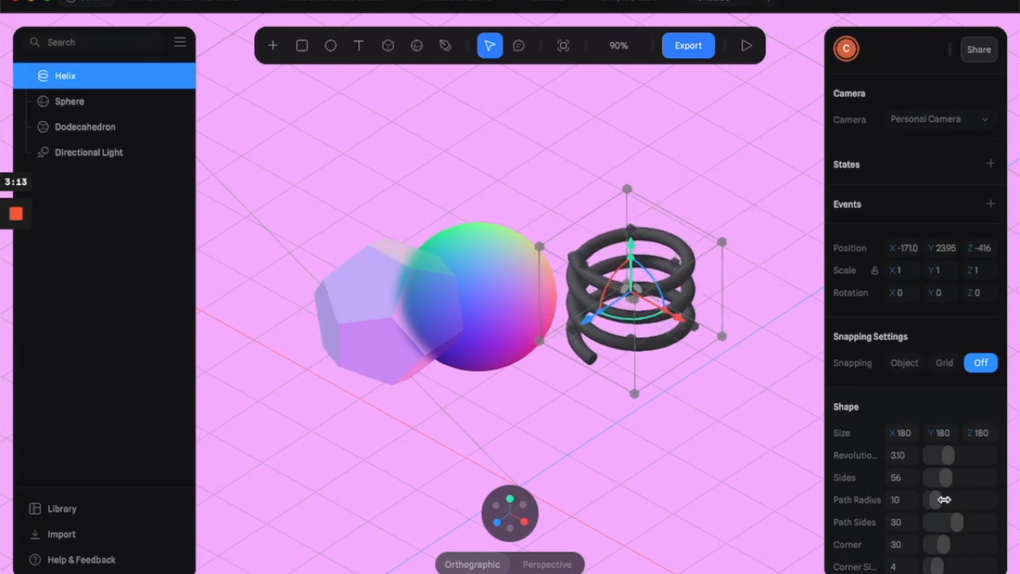
drag(944, 500, 939, 500)
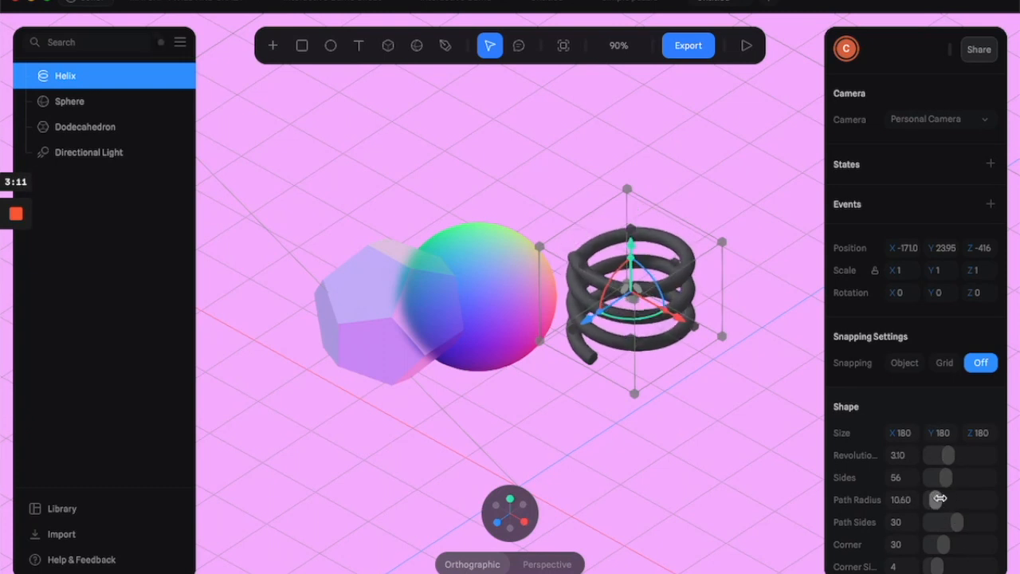
drag(938, 498, 943, 493)
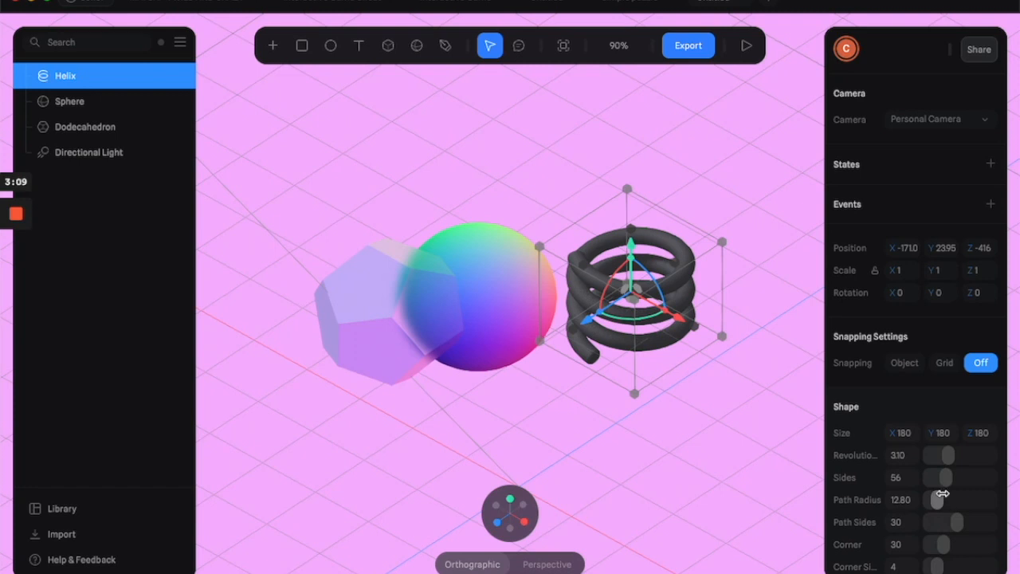
scroll(down, 3)
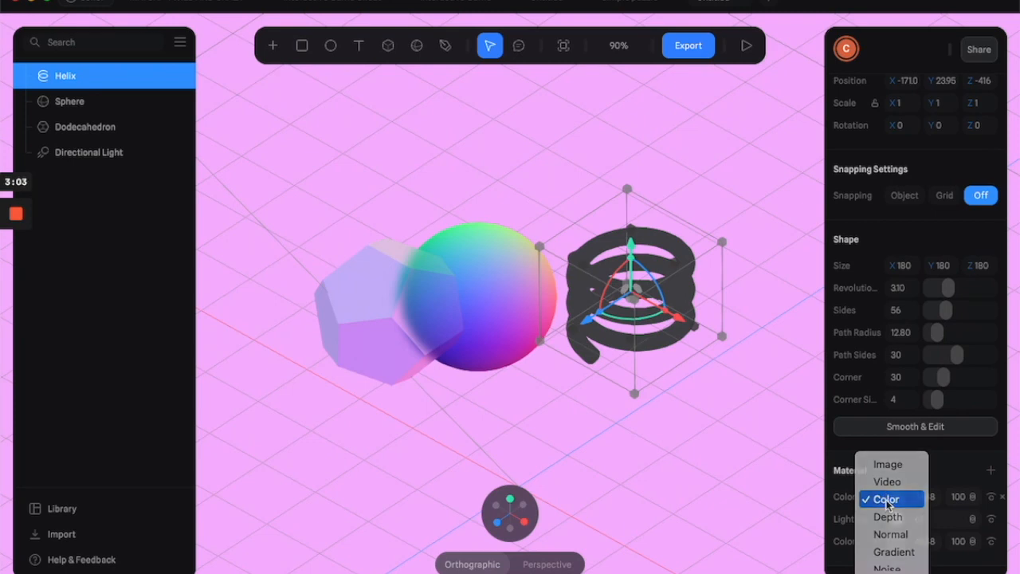
Step: Keep the helix material as a Color layer and set its swatch to yellow
click(889, 499)
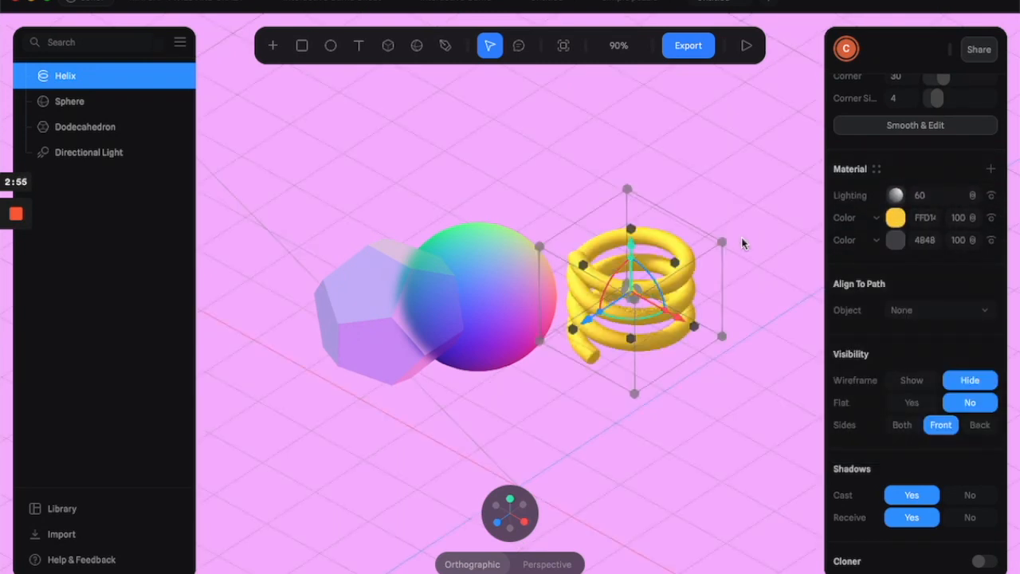
mouse_move(746, 162)
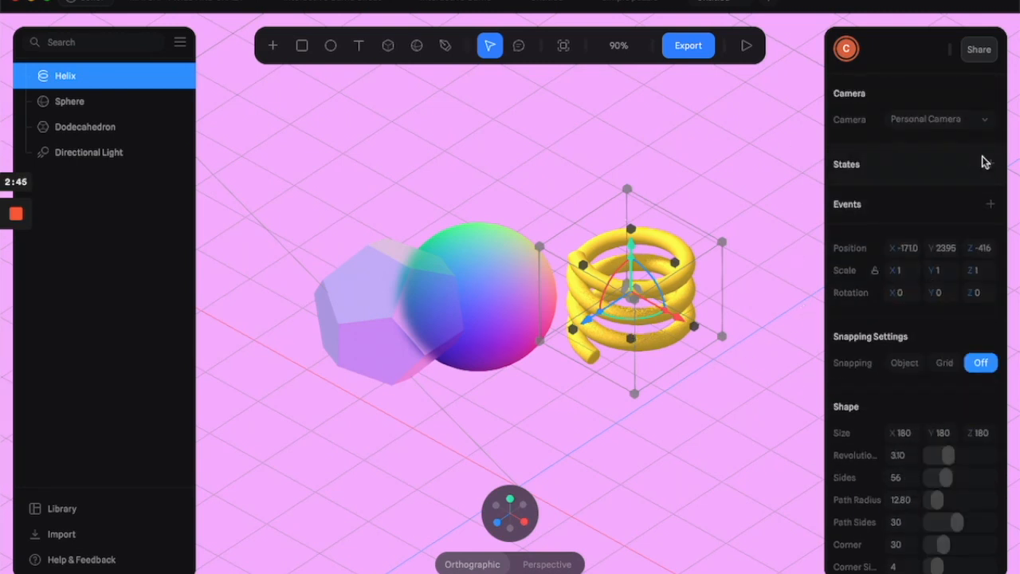
Step: Add a second state with the helix rotated on Y, then start a new helix event
click(990, 164)
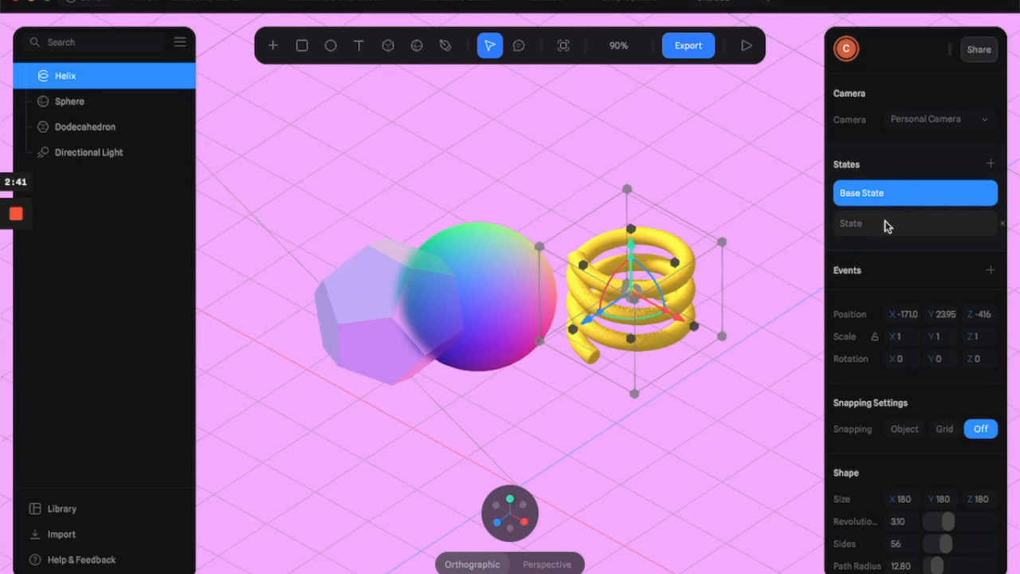
click(915, 223)
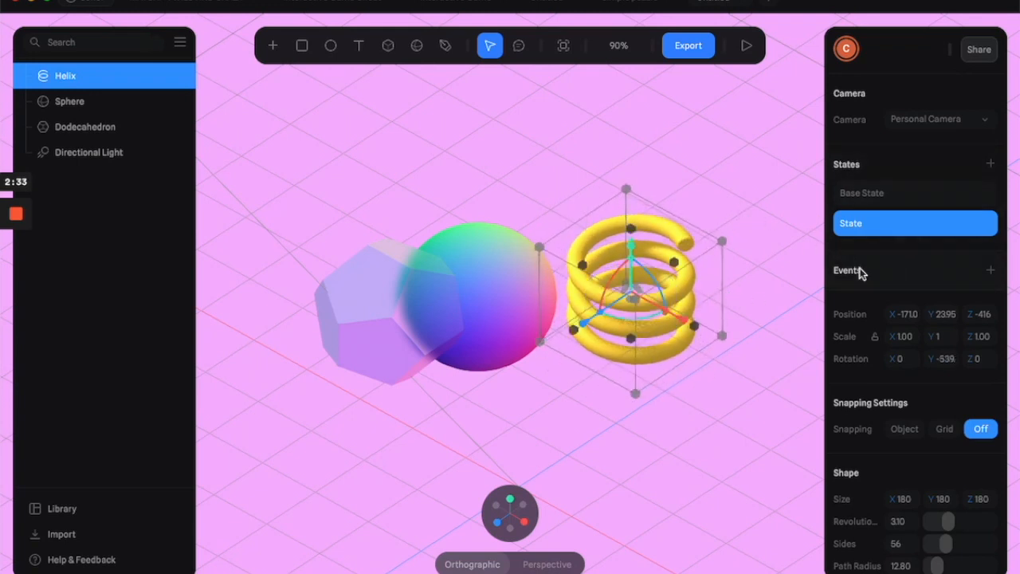
click(991, 269)
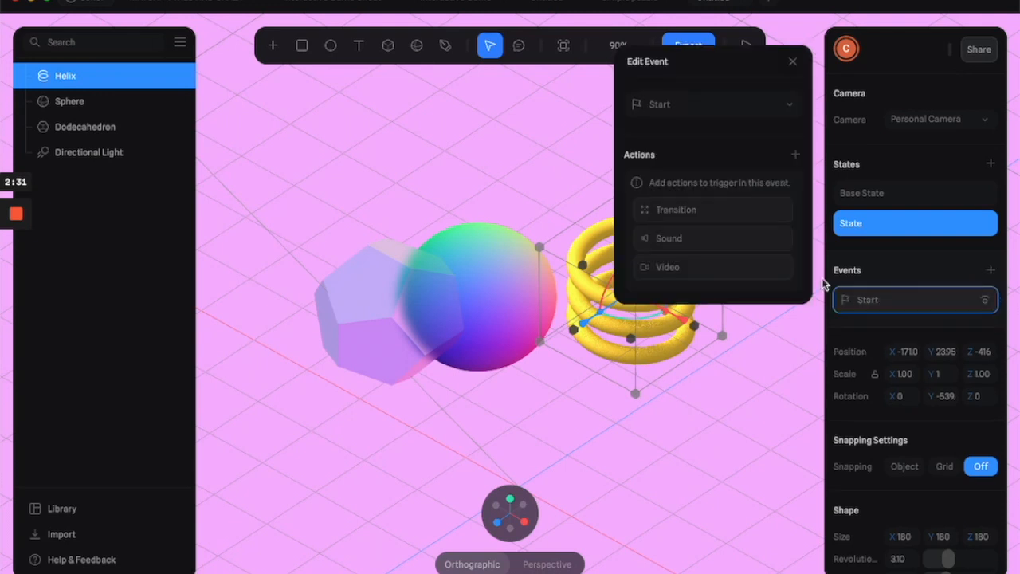
Step: Set the event to Mouse Down with a Spring transition on Helix from Base State to State
click(710, 105)
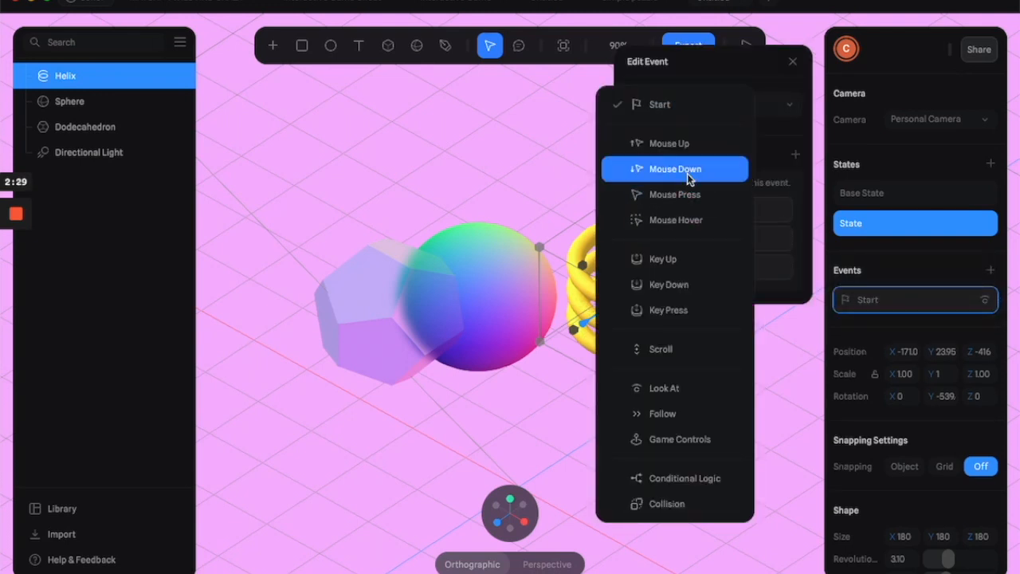
click(674, 169)
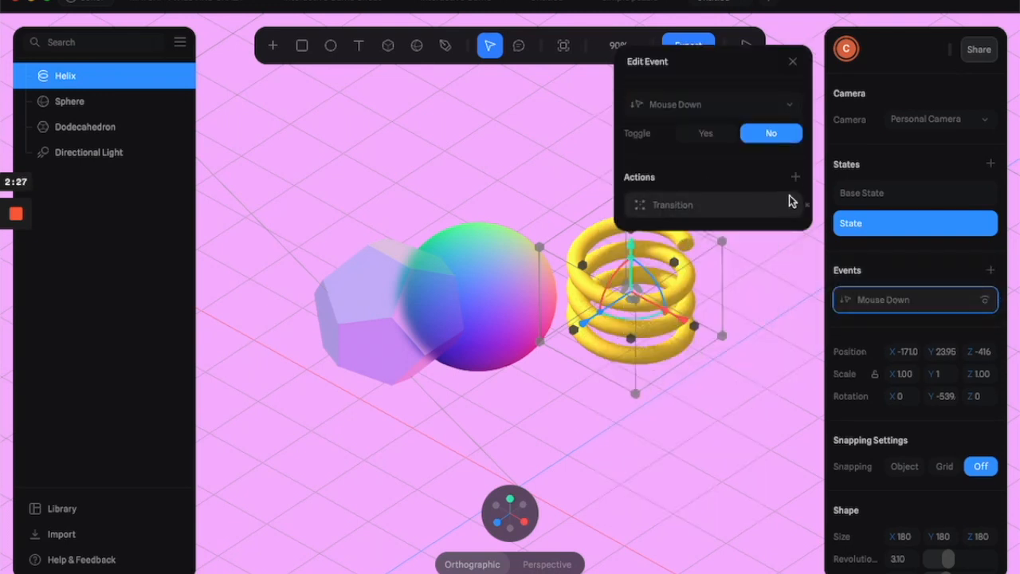
click(711, 204)
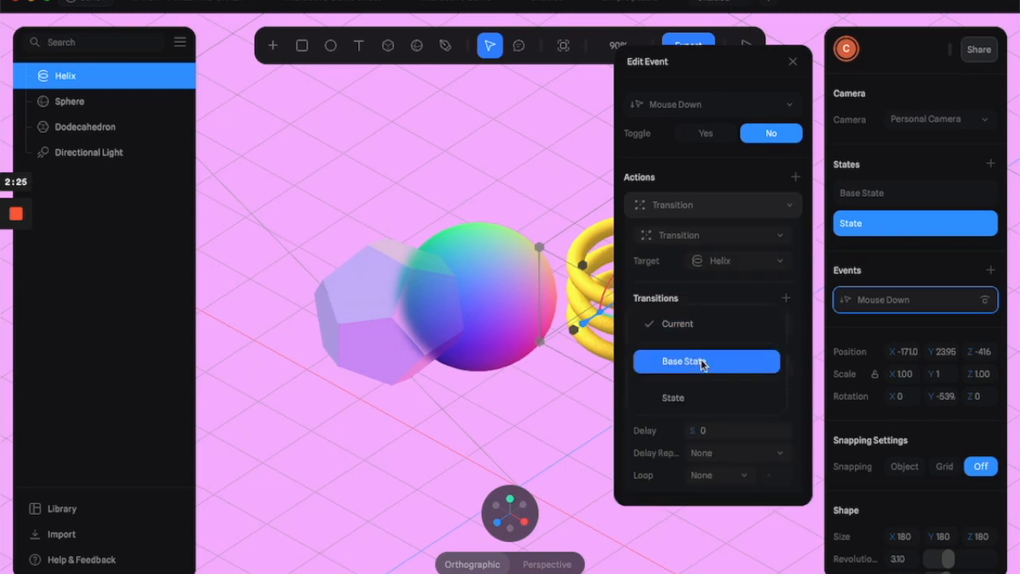
click(706, 361)
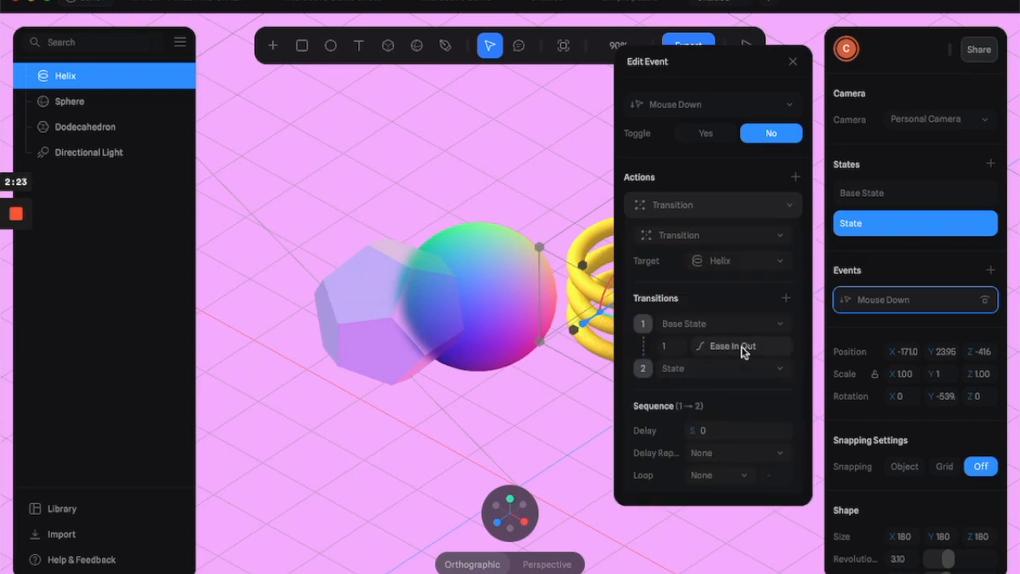
click(731, 346)
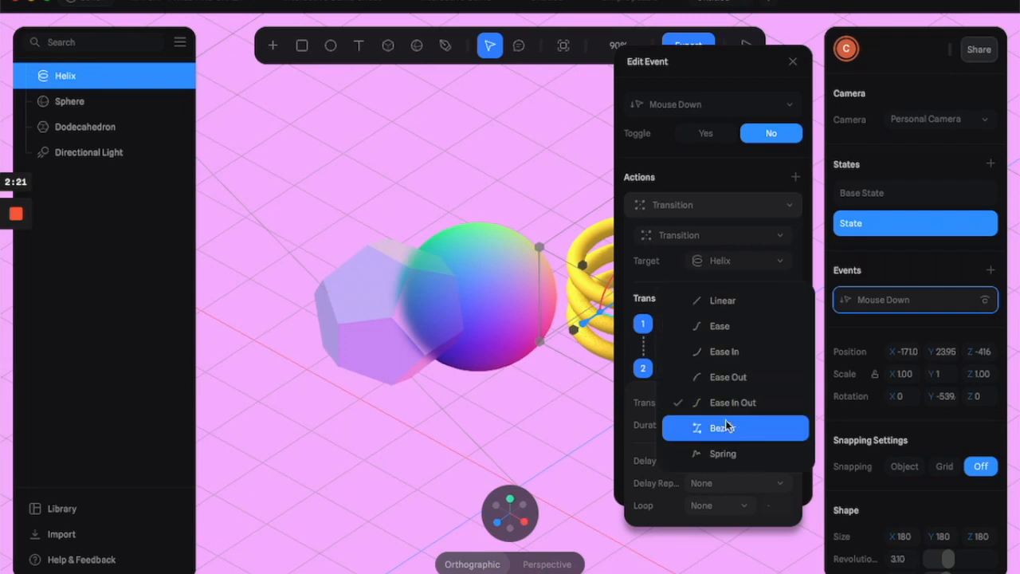
click(722, 452)
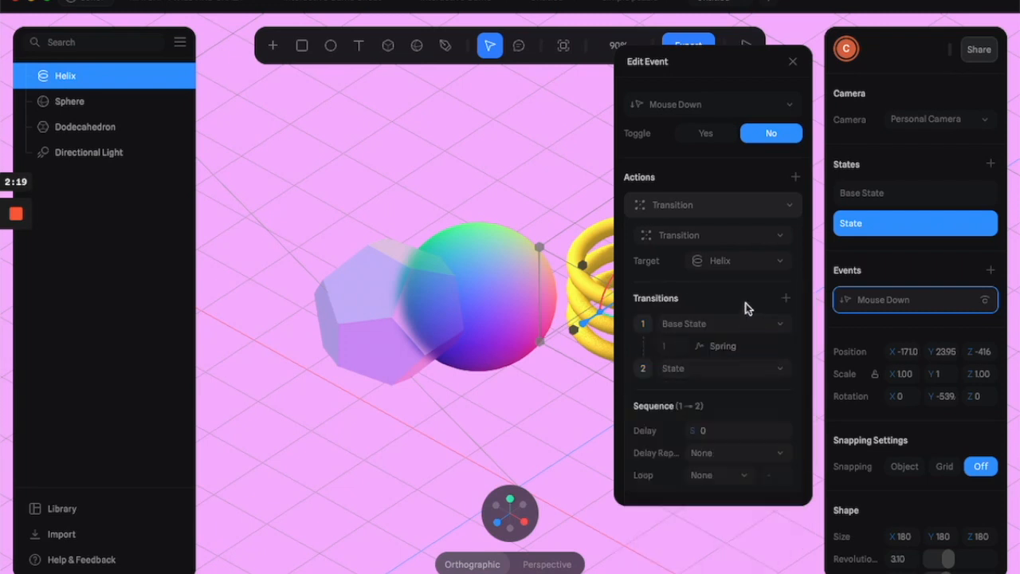
mouse_move(568, 195)
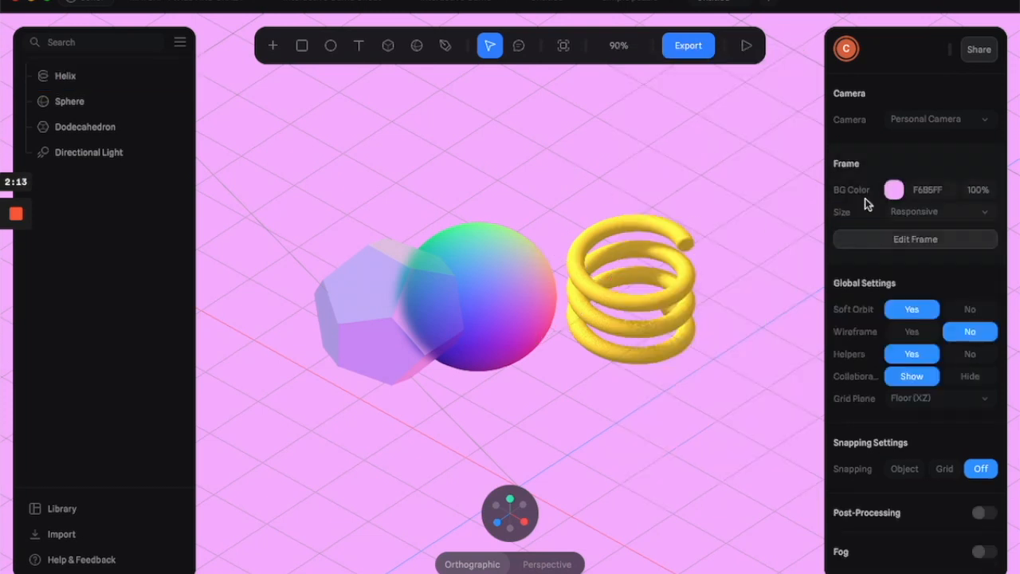
Step: Scale the helix down in its second state and add another Mouse Down event
click(63, 76)
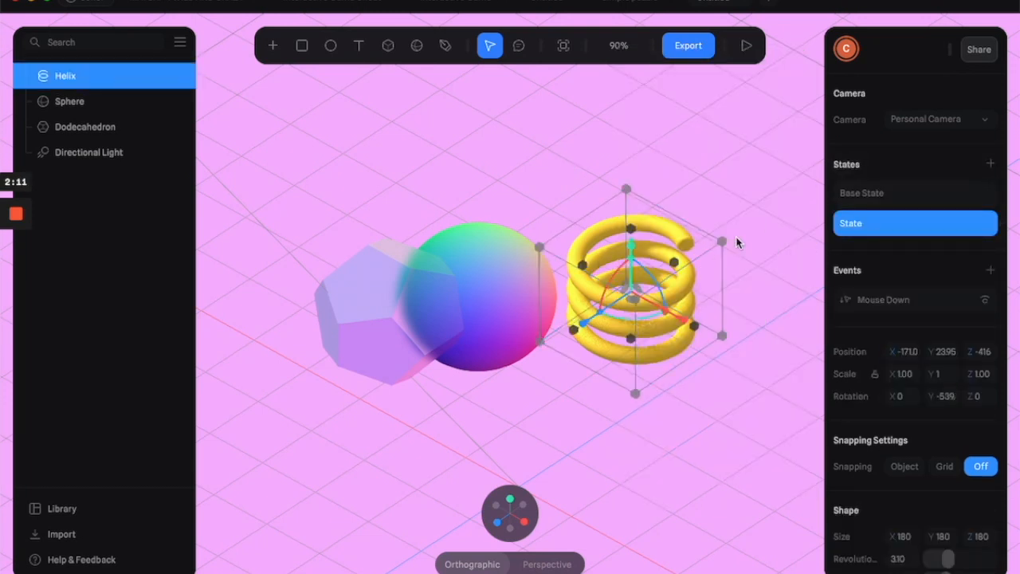
drag(721, 241, 707, 255)
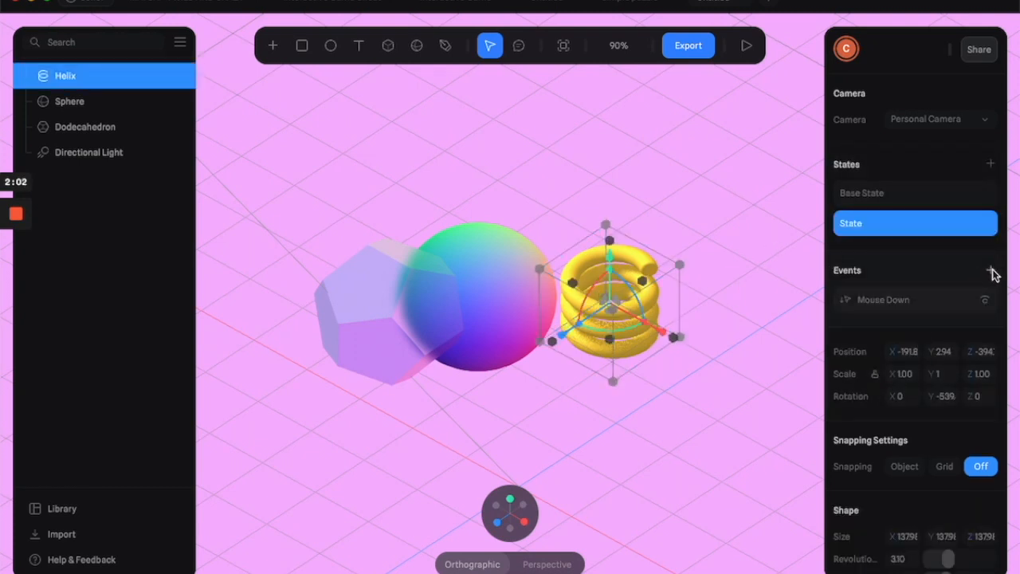
click(991, 271)
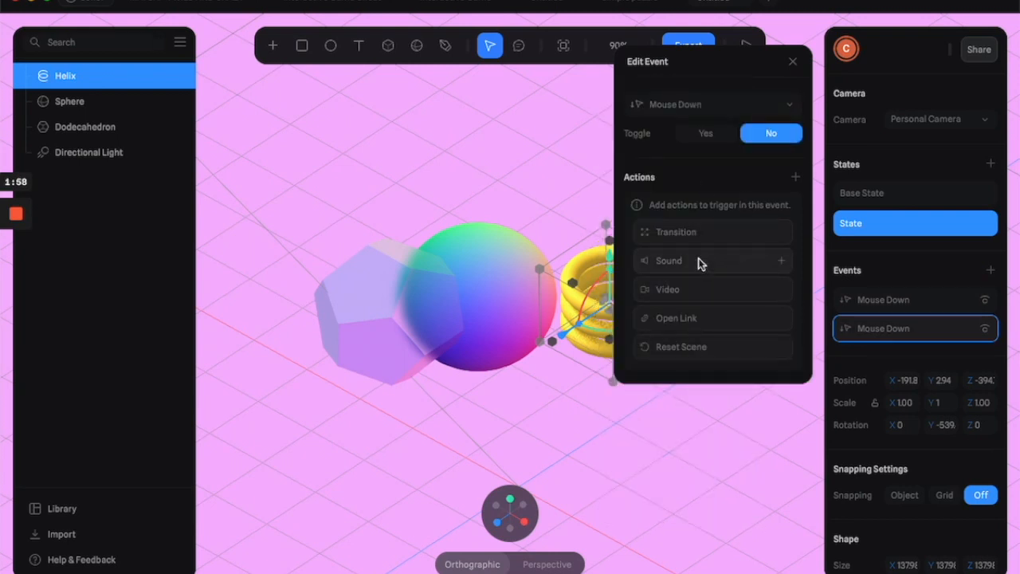
Step: Give the event a Sound action playing a Xylophone Note at volume 9
click(668, 260)
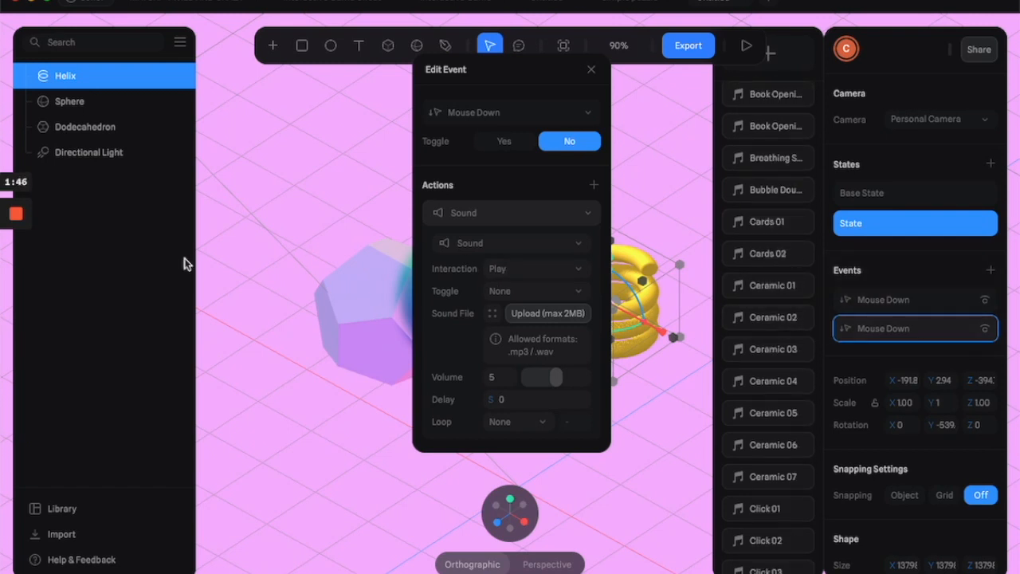
mouse_move(95, 293)
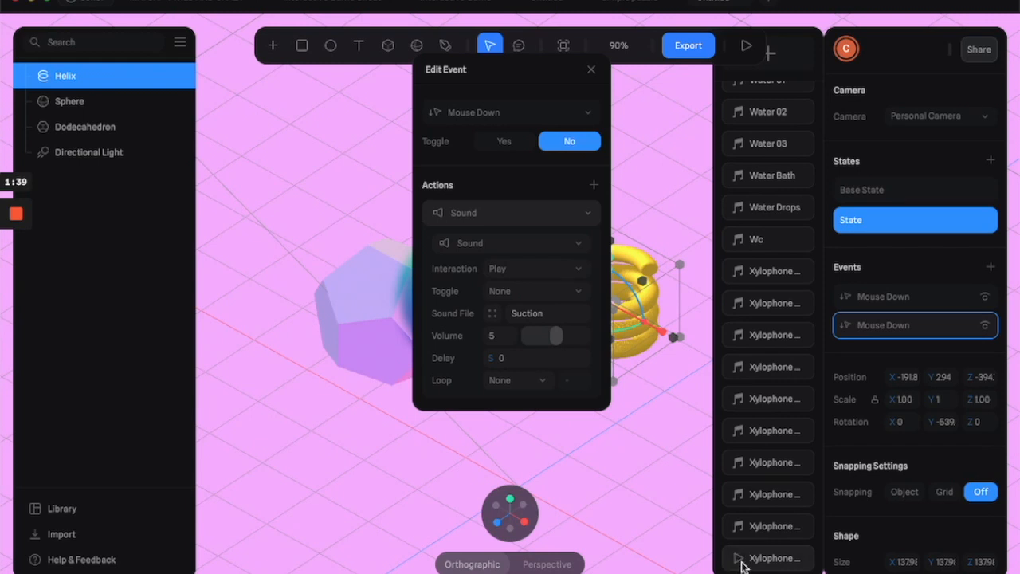
mouse_move(779, 565)
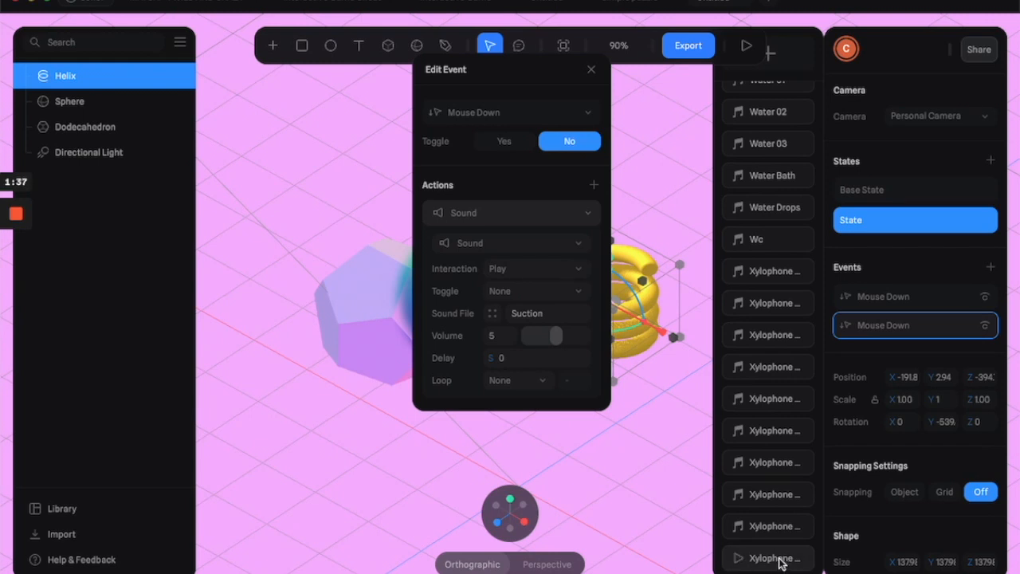
click(769, 558)
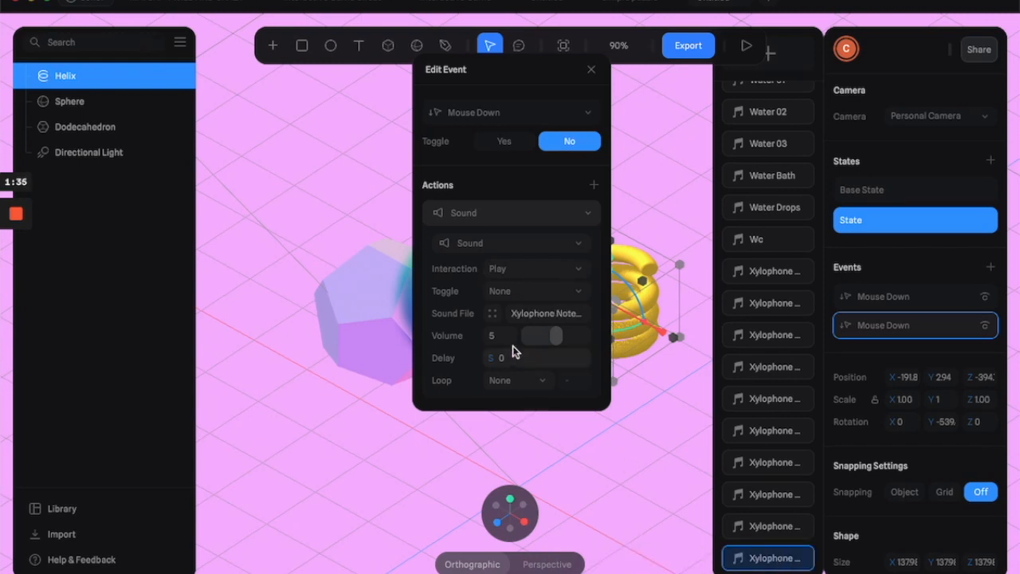
drag(548, 335, 577, 335)
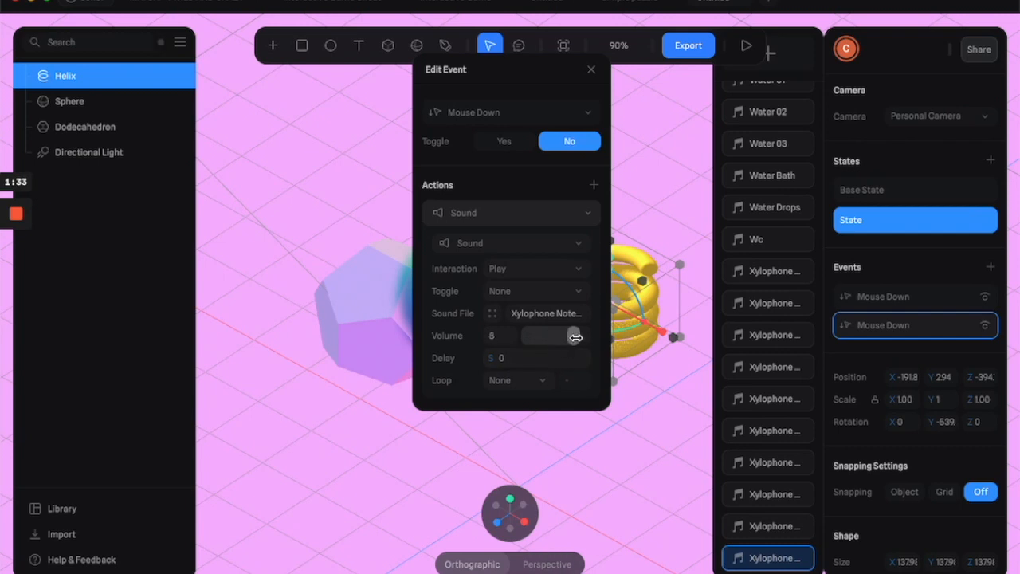
drag(575, 334, 582, 335)
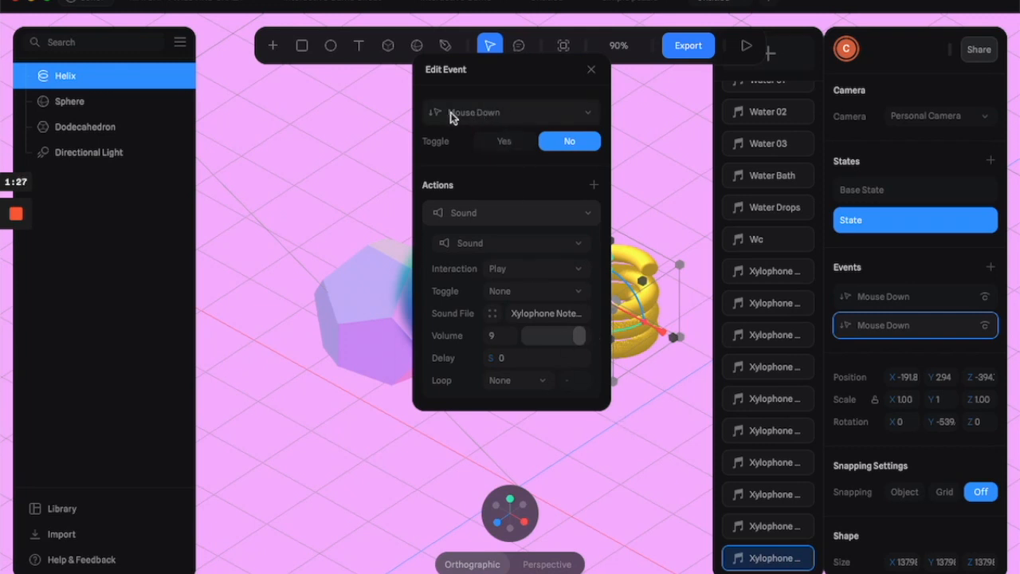
mouse_move(497, 190)
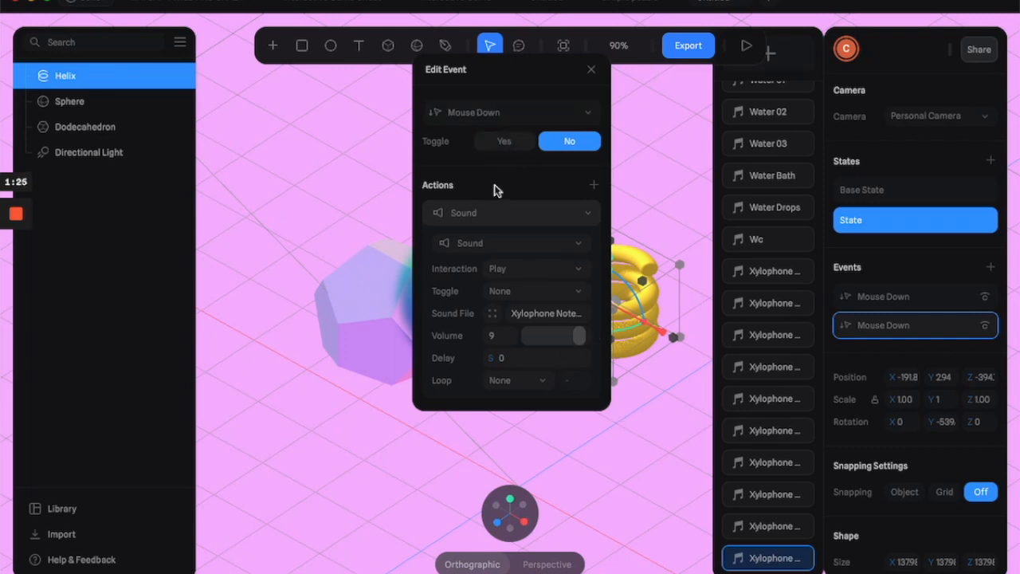
mouse_move(524, 394)
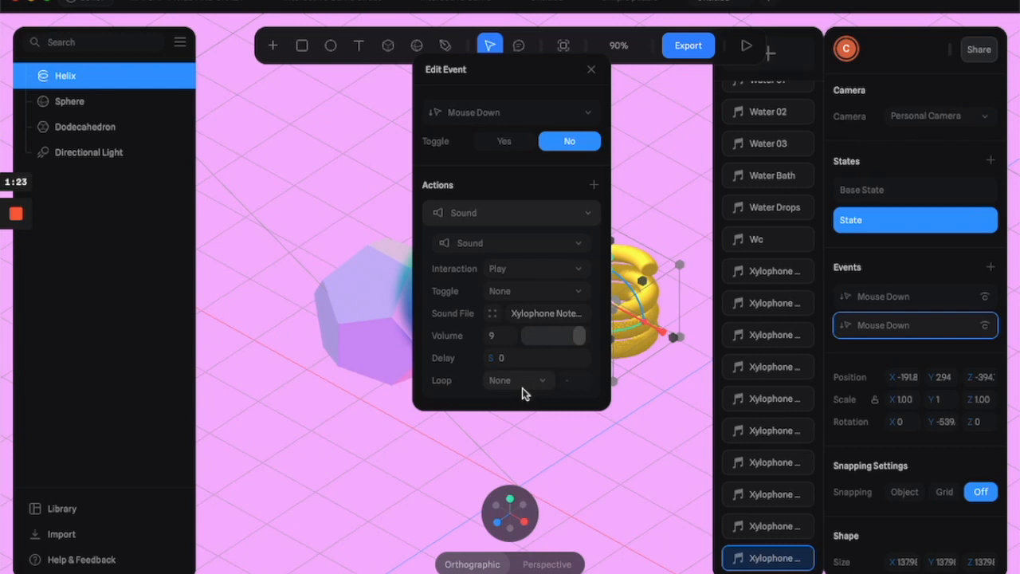
mouse_move(669, 198)
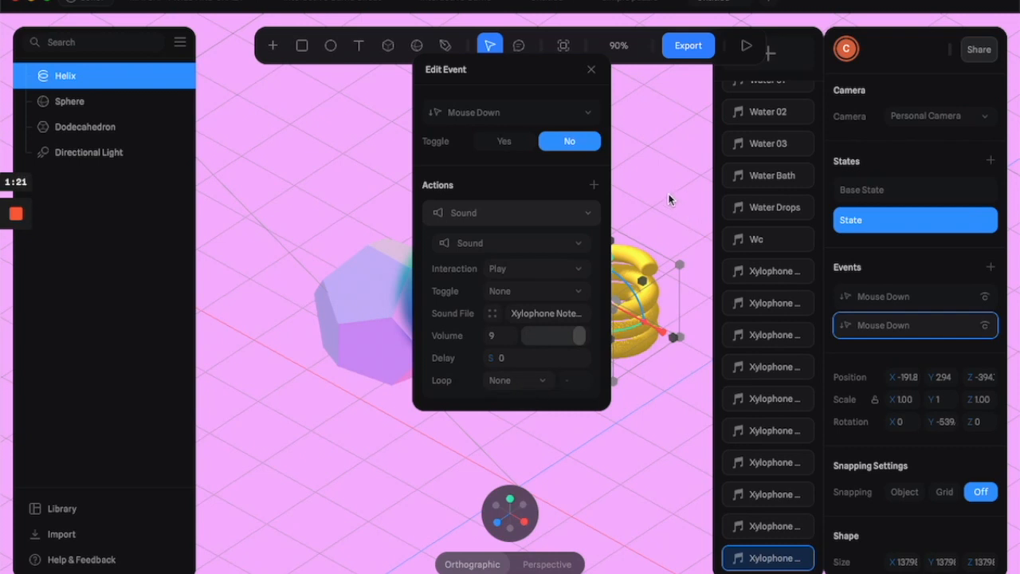
click(590, 70)
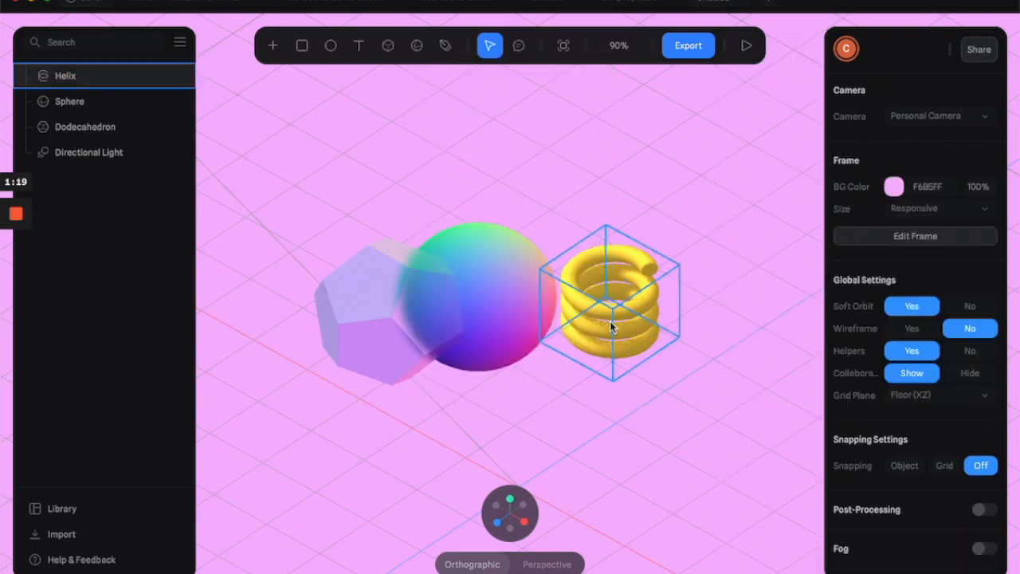
Step: Select the helix and return it to Base State at full size
click(64, 75)
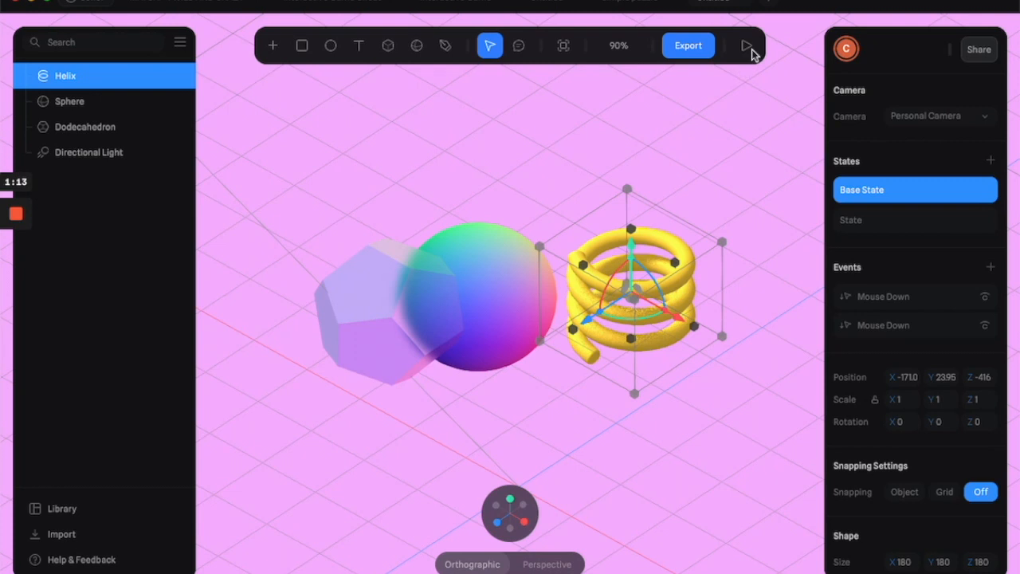
mouse_move(746, 44)
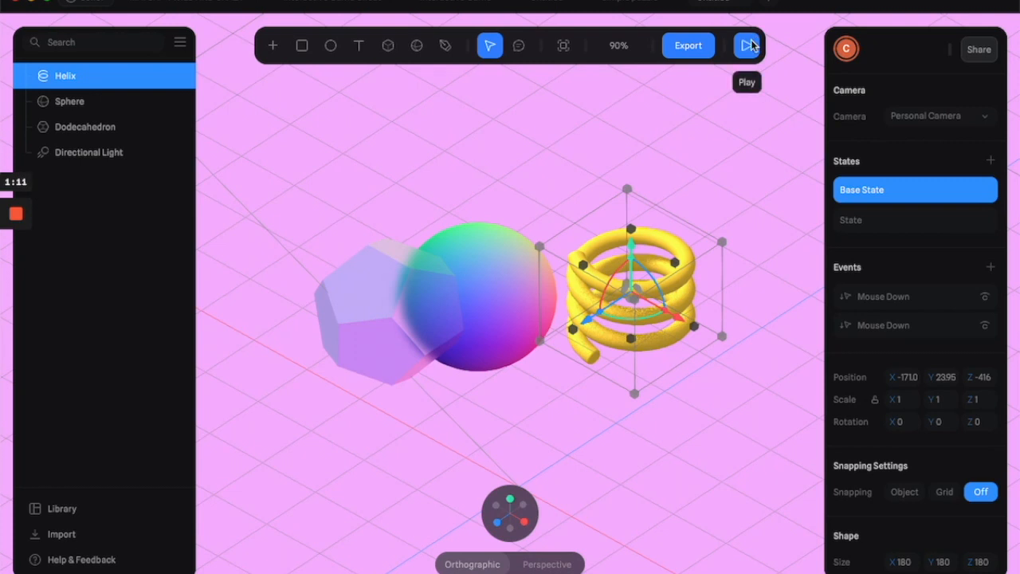
Step: Start Play mode to preview the interactive scene
click(747, 45)
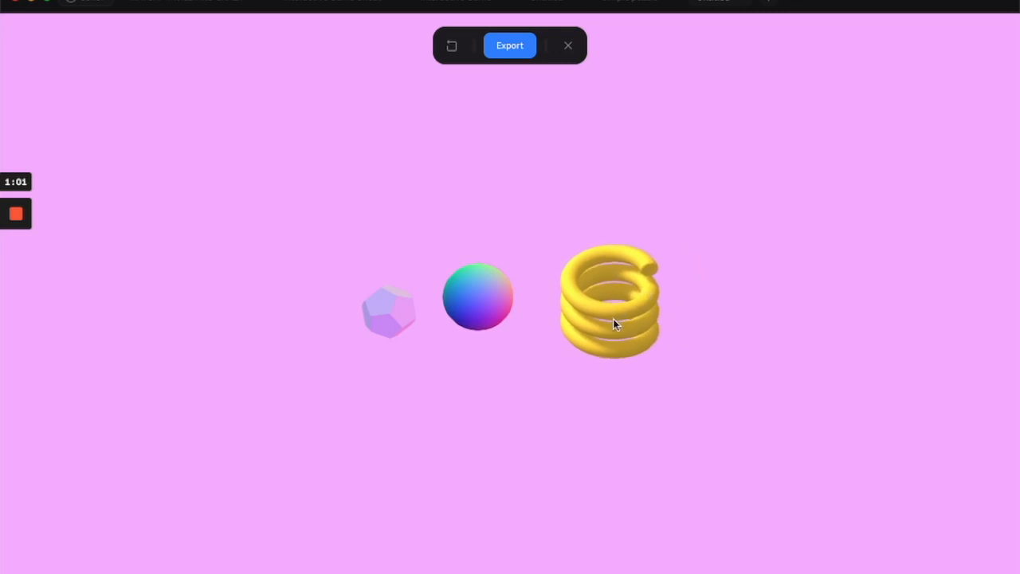
mouse_move(644, 121)
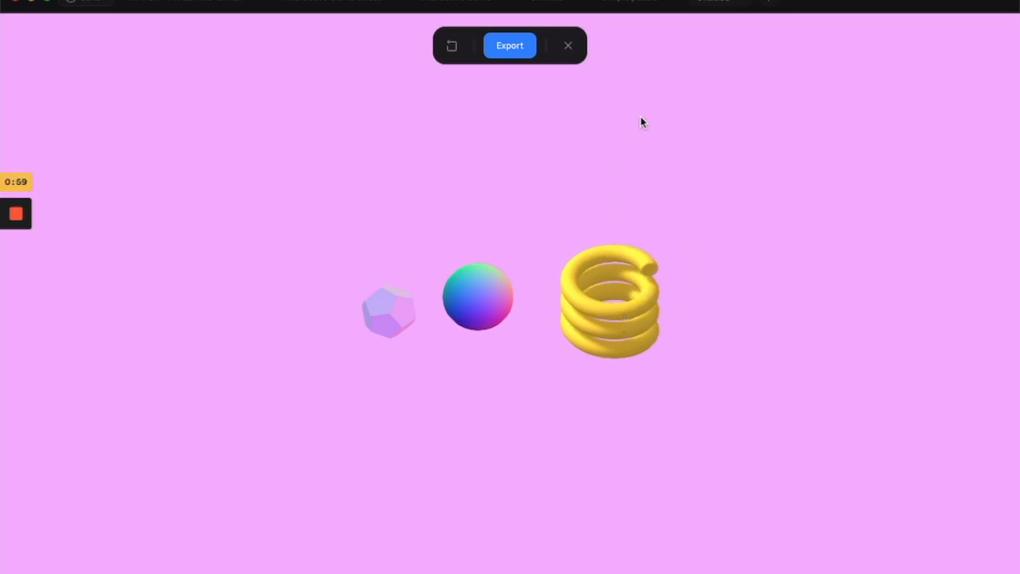
mouse_move(591, 131)
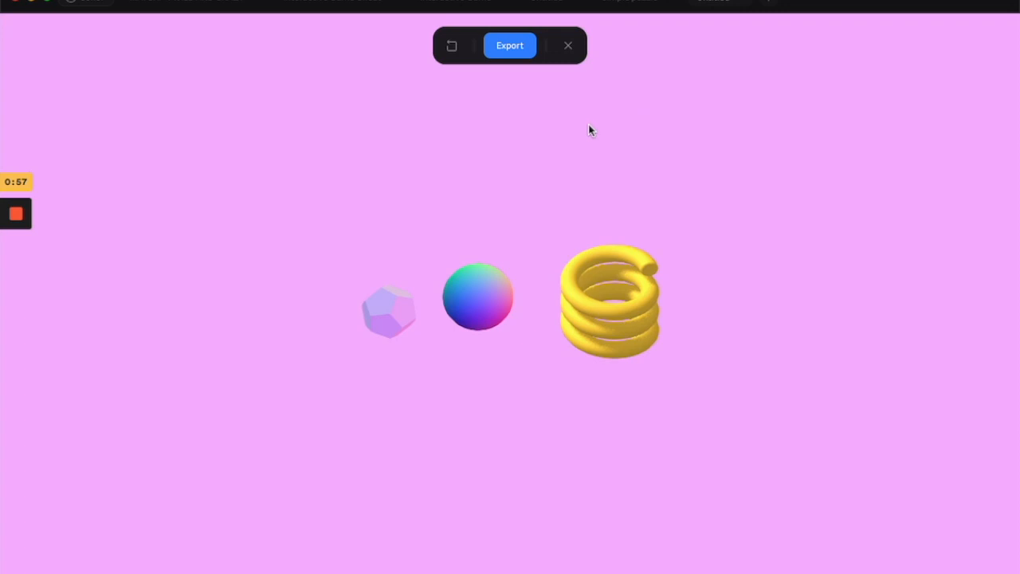
mouse_move(583, 86)
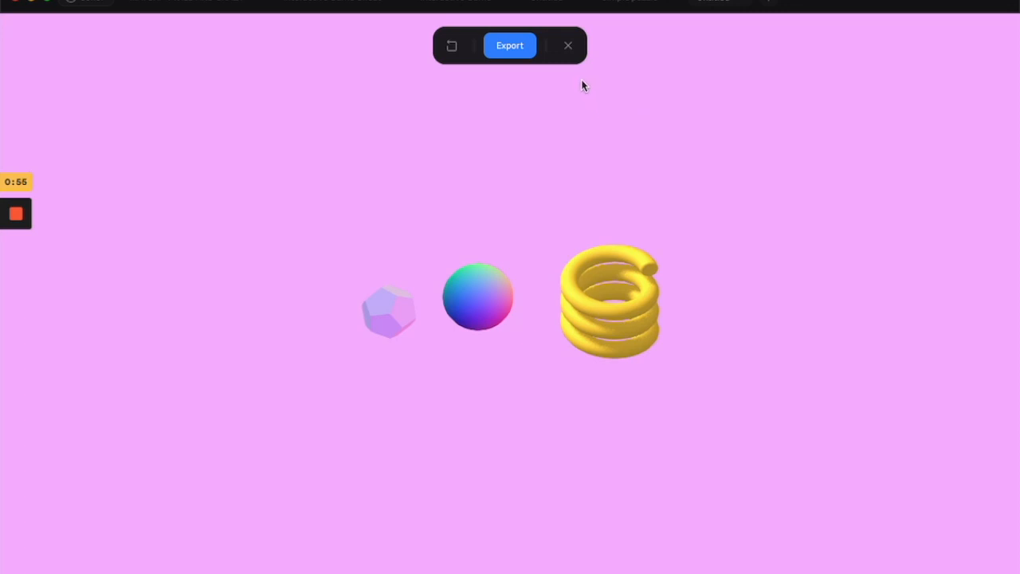
mouse_move(550, 83)
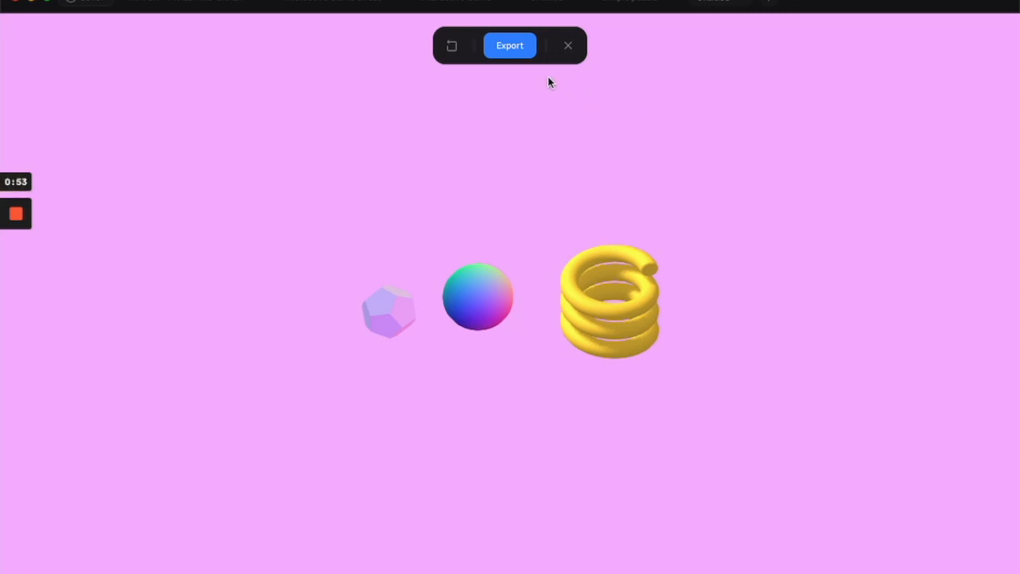
mouse_move(567, 45)
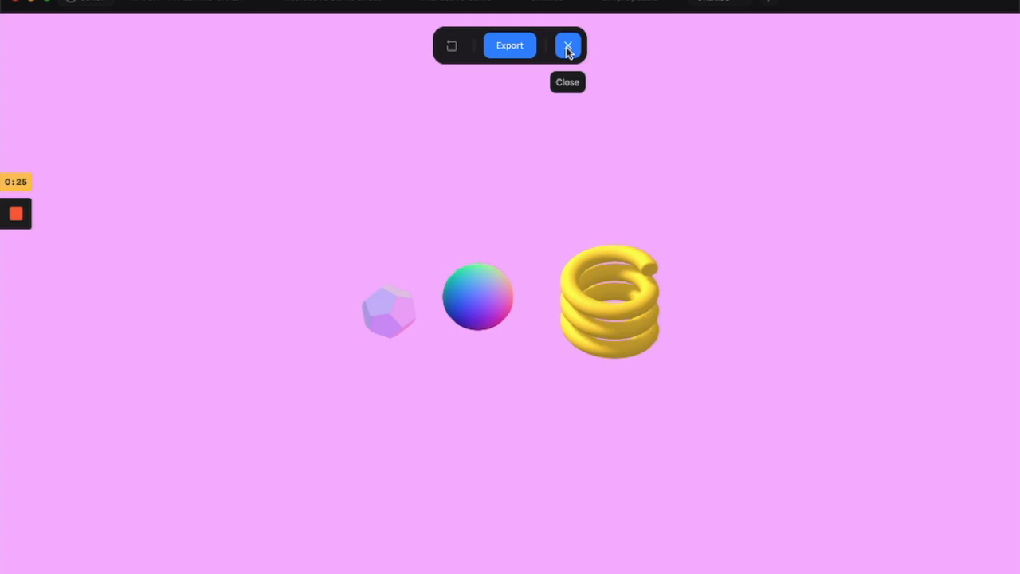
mouse_move(494, 55)
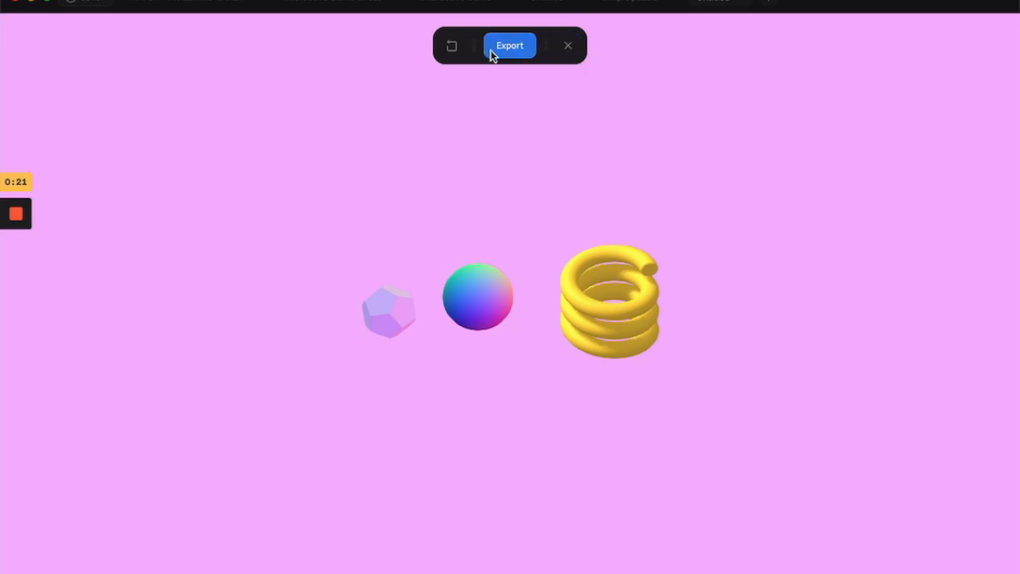